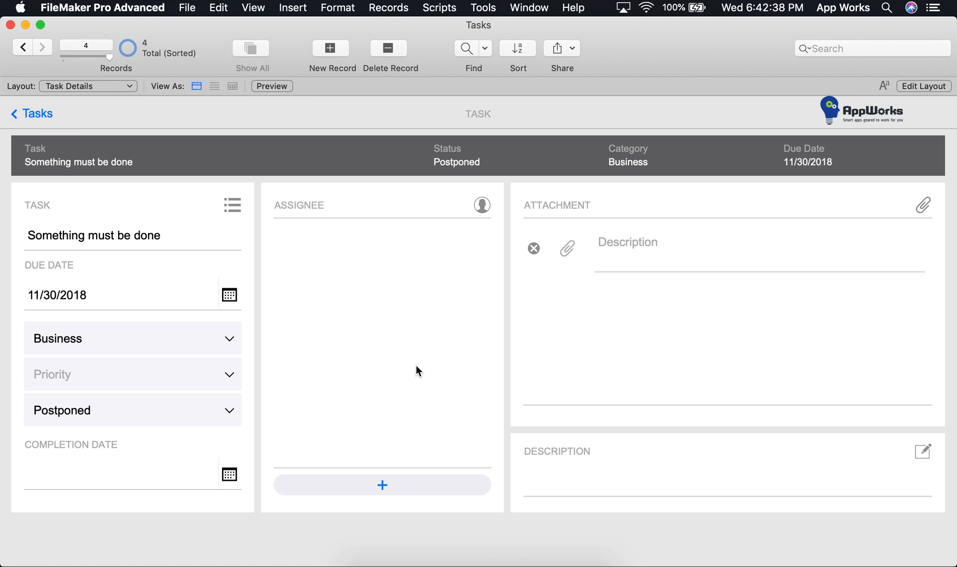
mouse_move(353, 240)
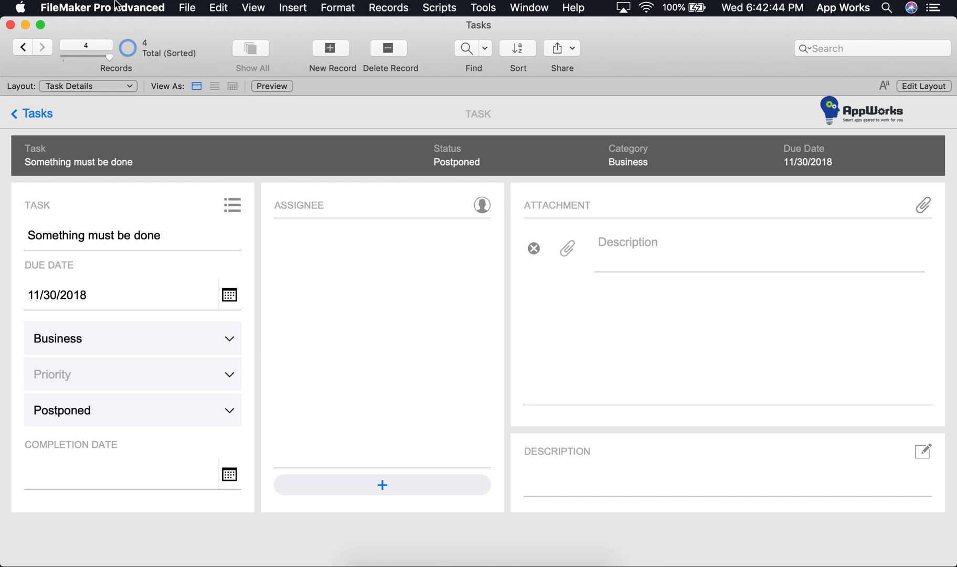
Step: Open the FileMaker Pro Advanced menu to reach Preferences
left_click(102, 7)
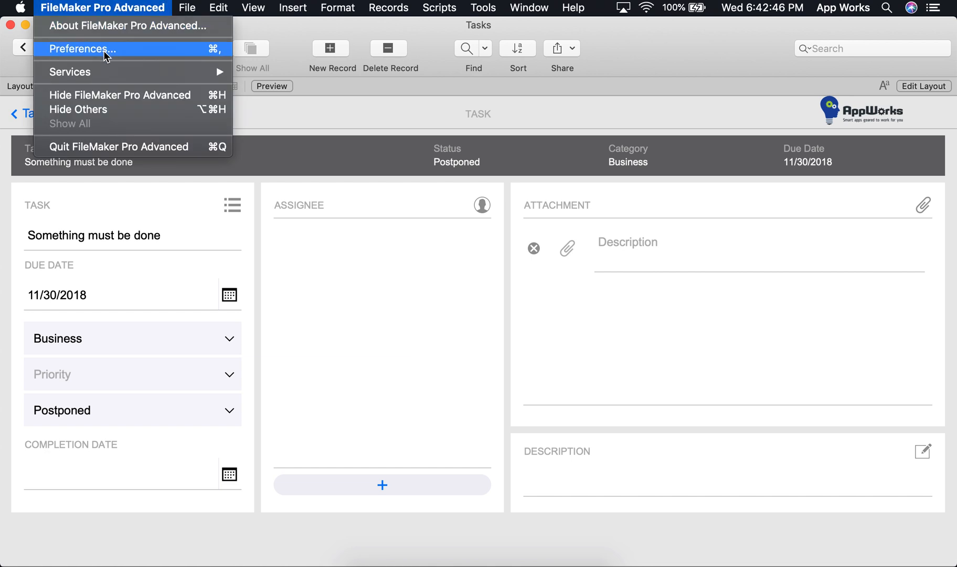
mouse_move(116, 26)
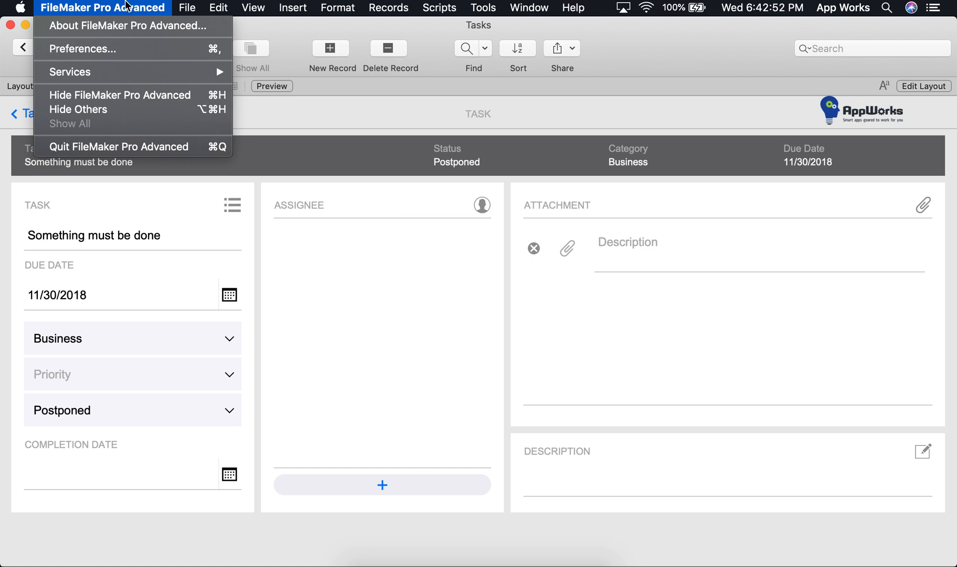
left_click(217, 8)
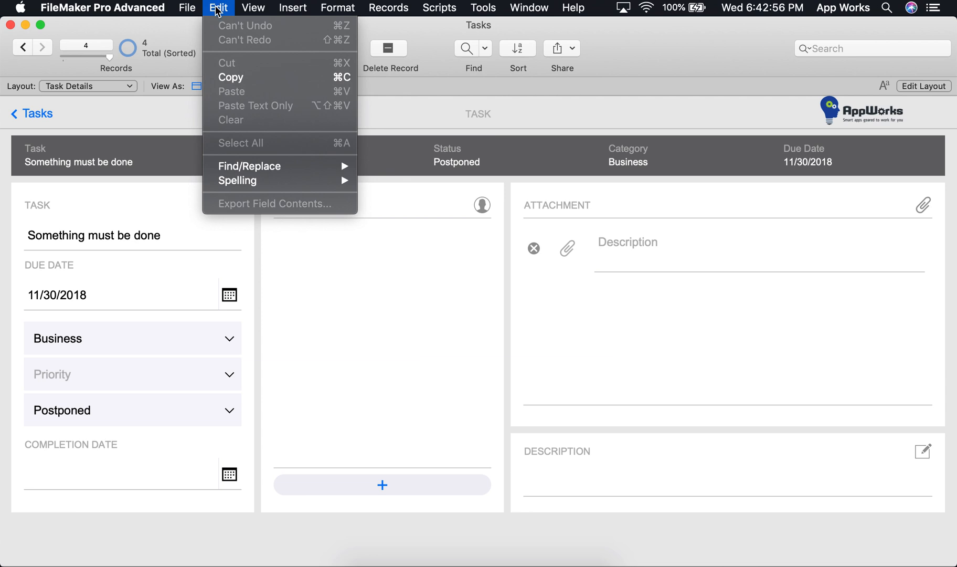
left_click(102, 7)
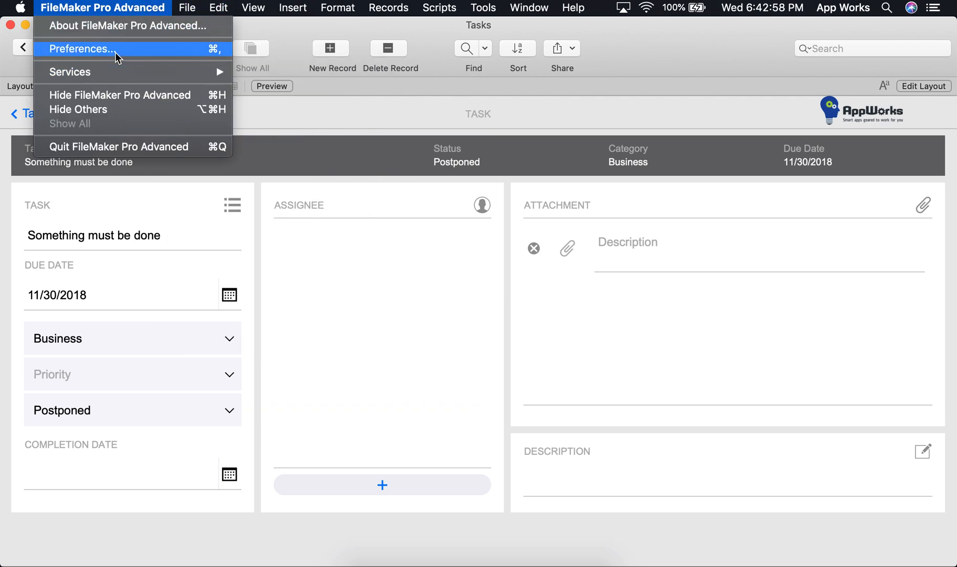
Step: Confirm 'Use advanced tools' stays enabled in General preferences and close them
left_click(79, 48)
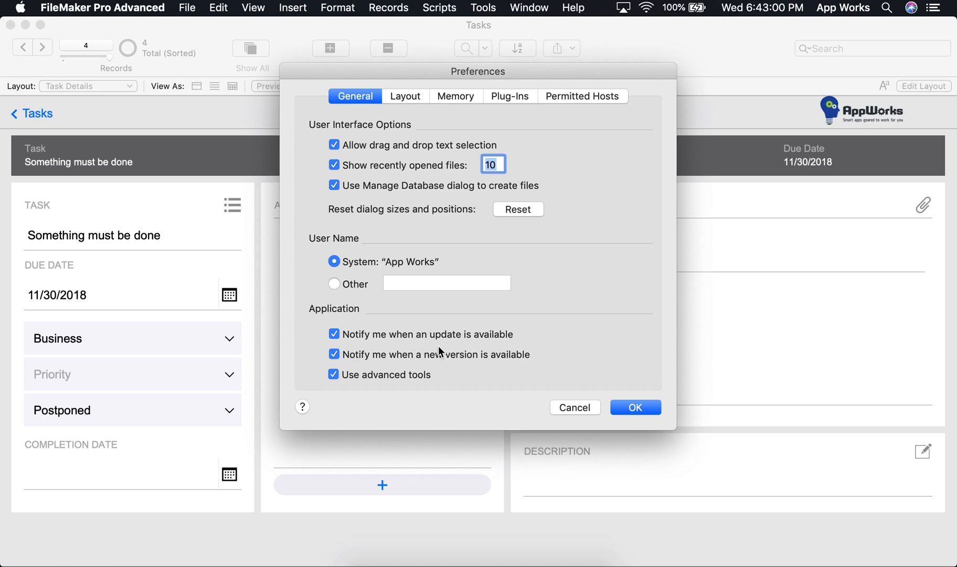
mouse_move(454, 358)
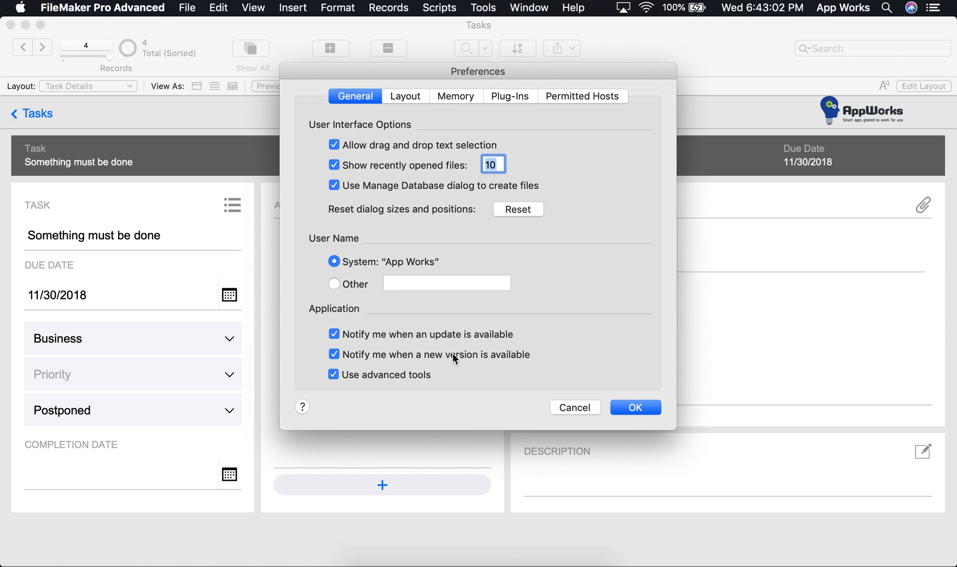
mouse_move(395, 385)
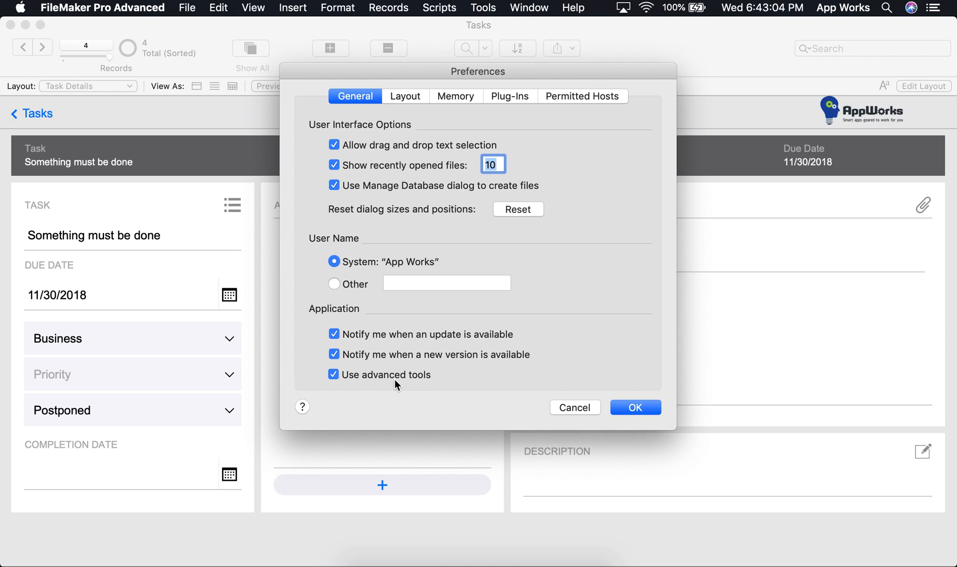
mouse_move(395, 369)
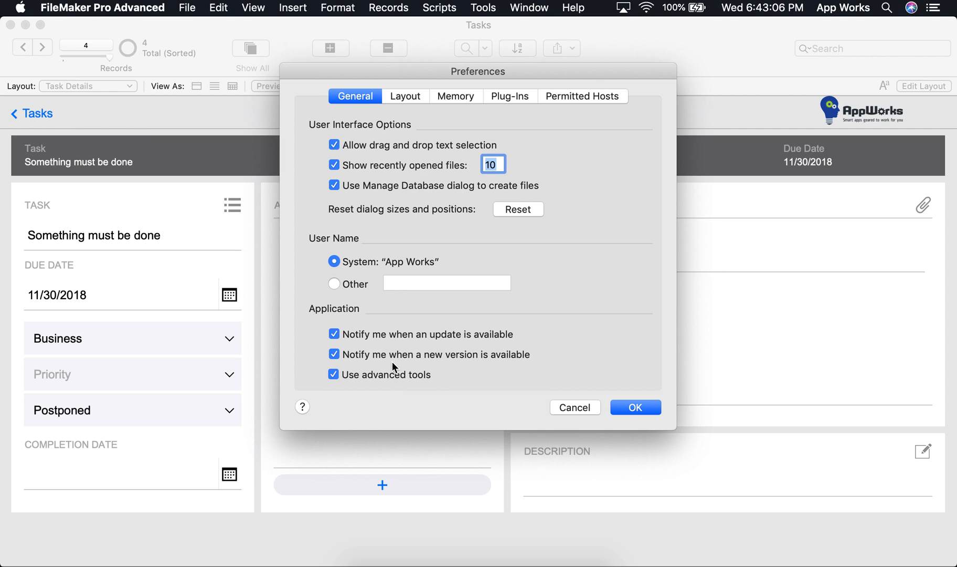
mouse_move(399, 359)
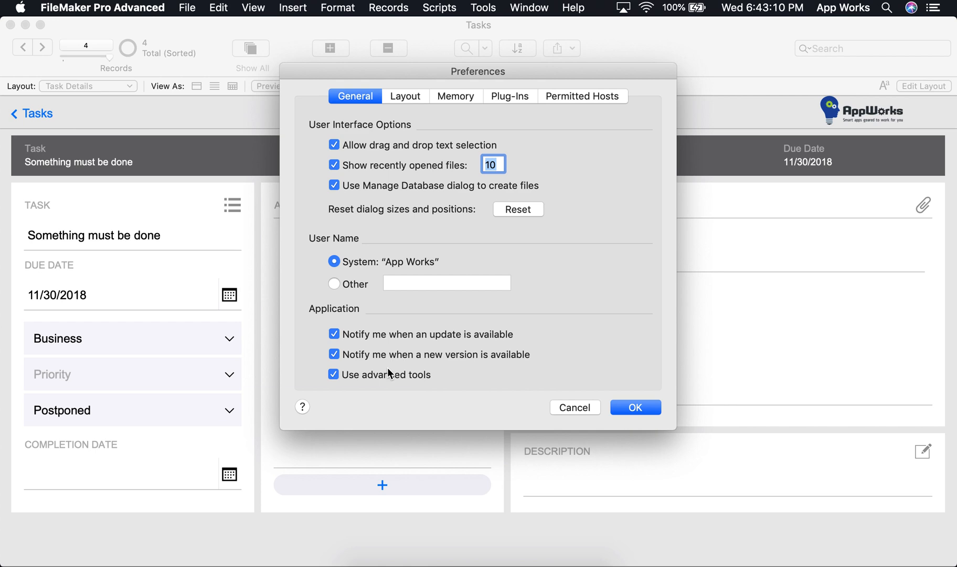
mouse_move(385, 380)
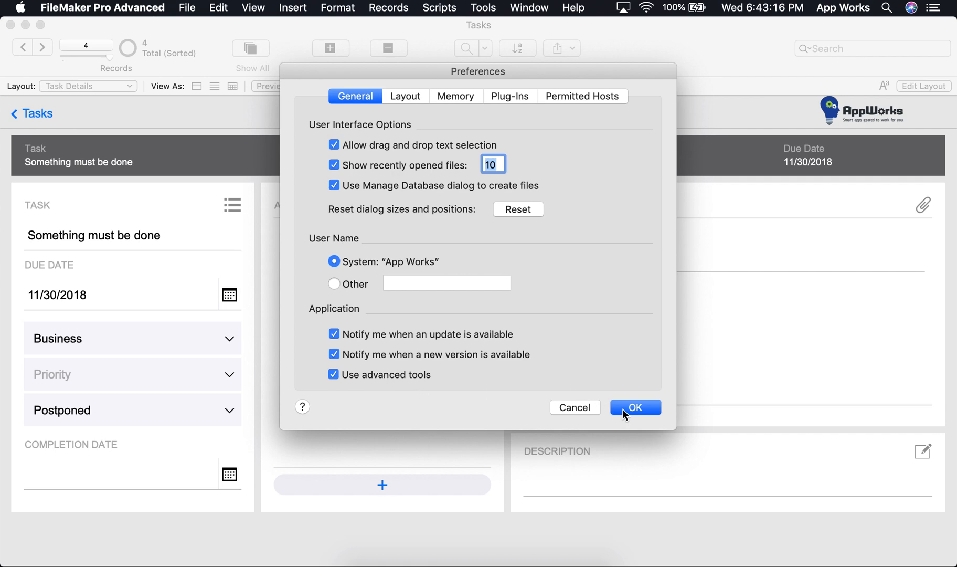
left_click(635, 408)
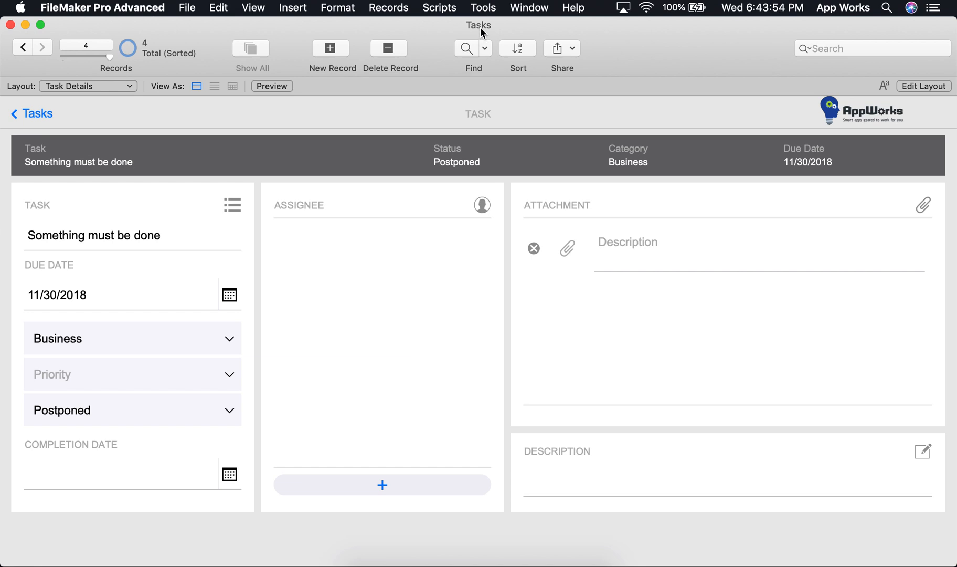
Step: Browse the Tools menu's developer tools: script debugger, data viewer, design report
left_click(482, 7)
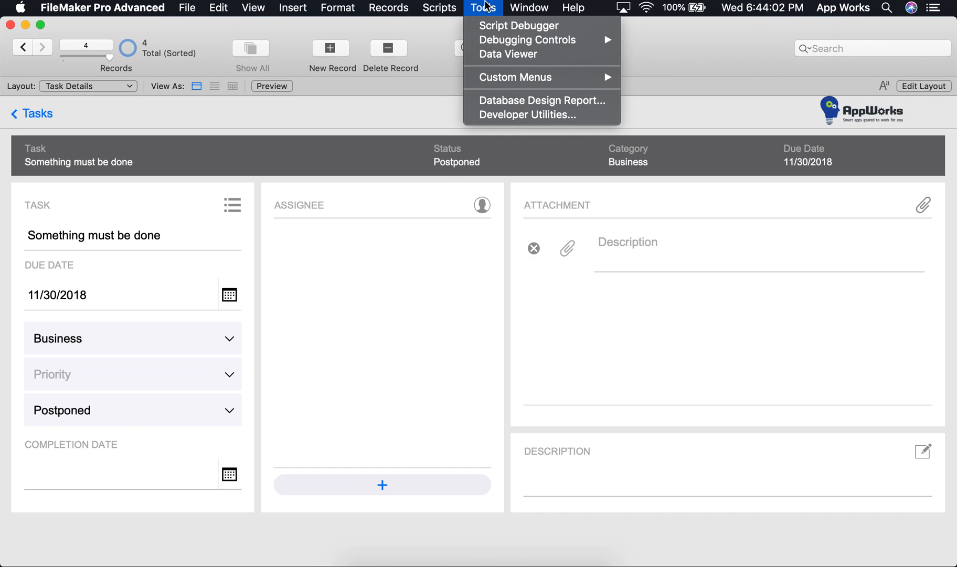
mouse_move(498, 66)
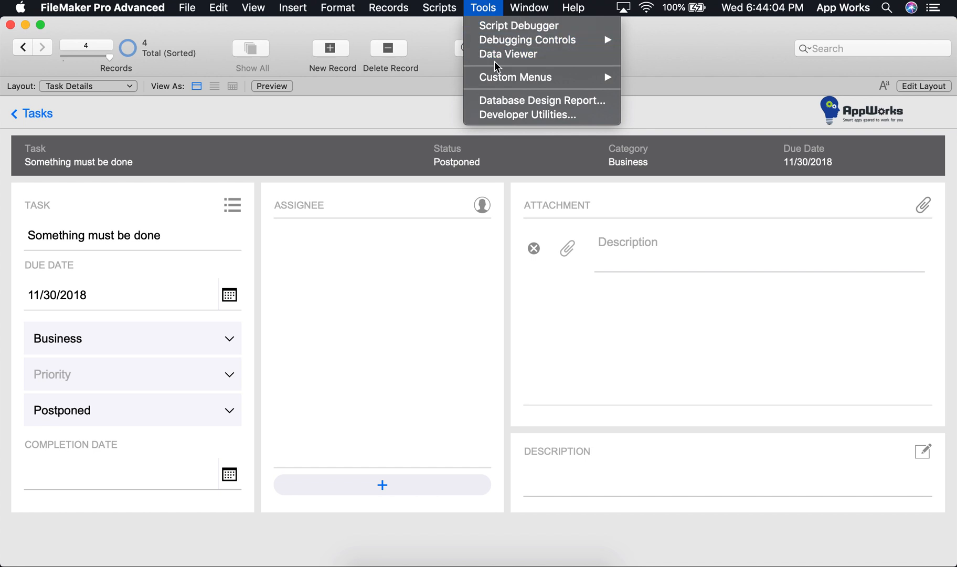
left_click(483, 8)
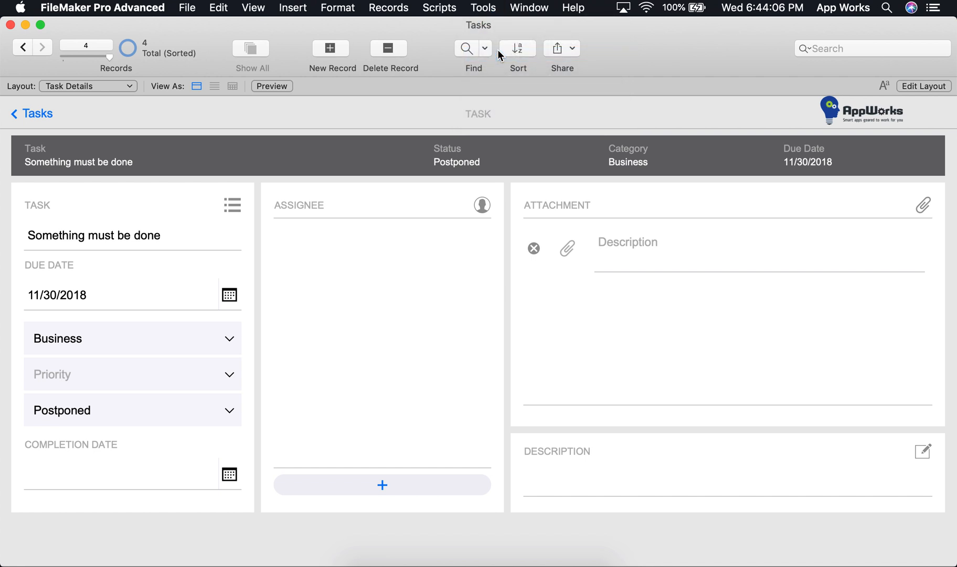
Step: Open the Data Viewer from Tools and switch to its Current tab
left_click(482, 7)
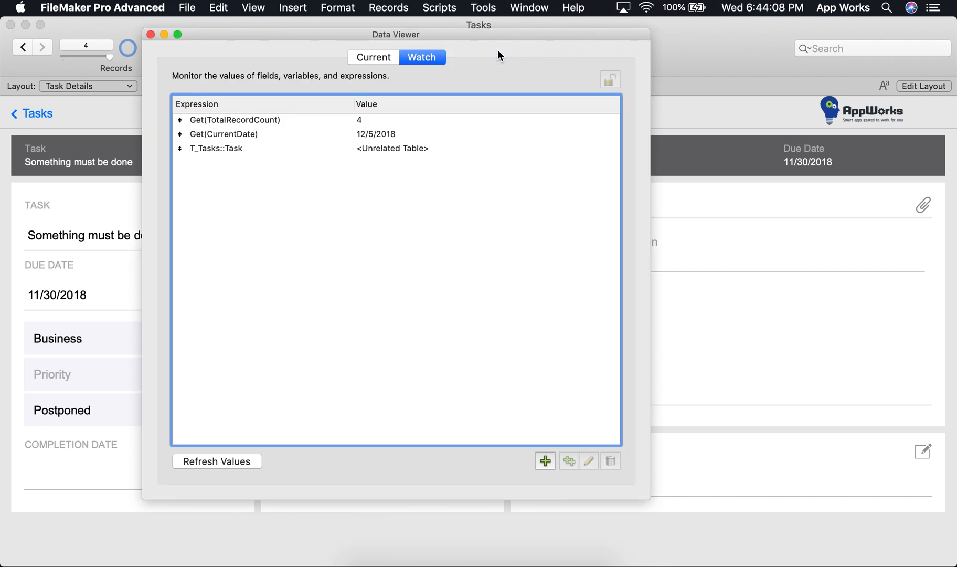
left_click(371, 57)
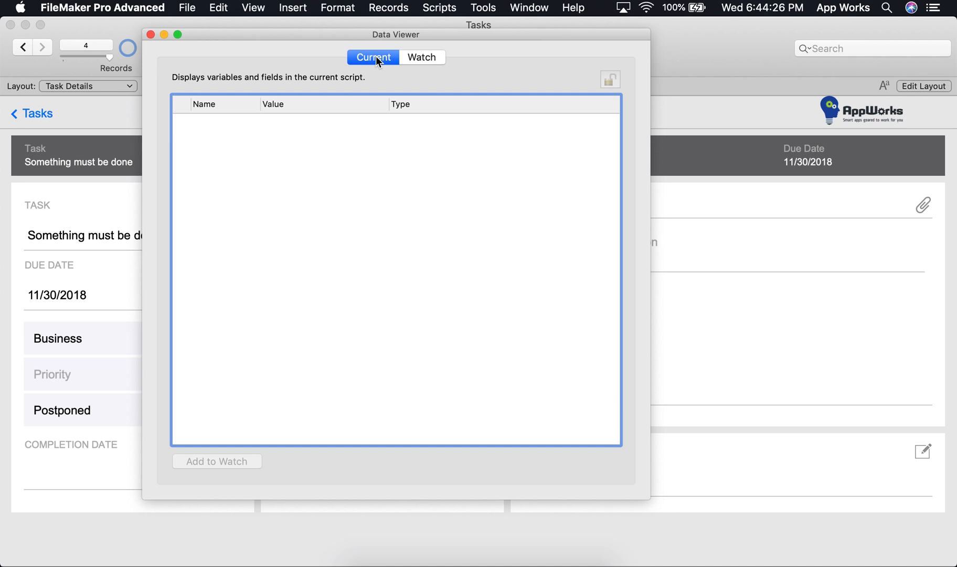
mouse_move(380, 26)
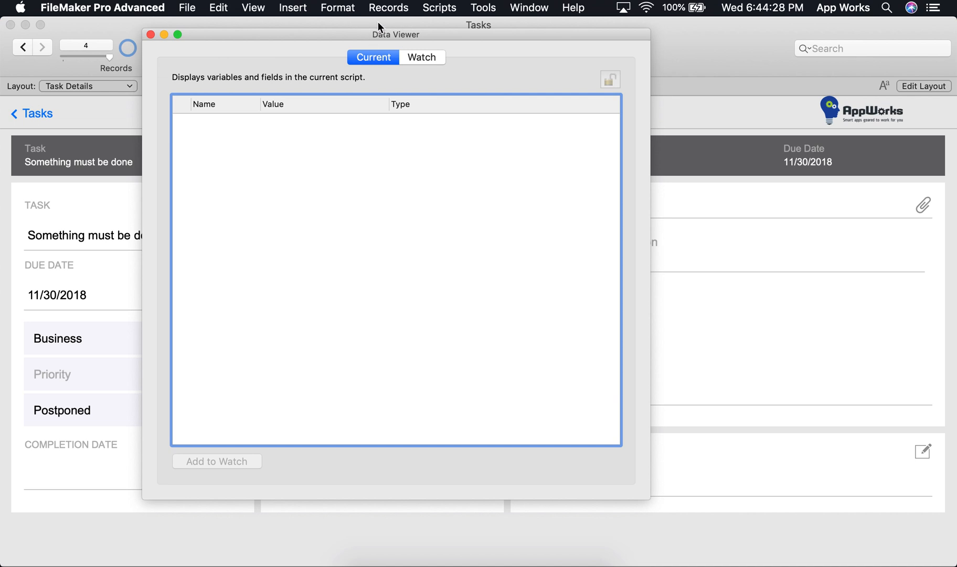
mouse_move(341, 171)
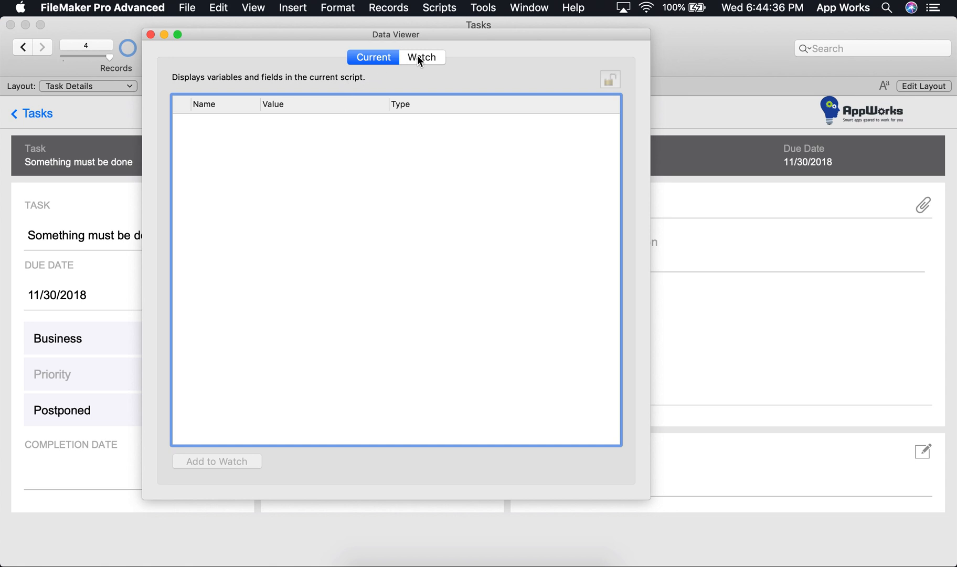
Step: Switch to the Watch tab and start a new expression with Add Expression
left_click(420, 56)
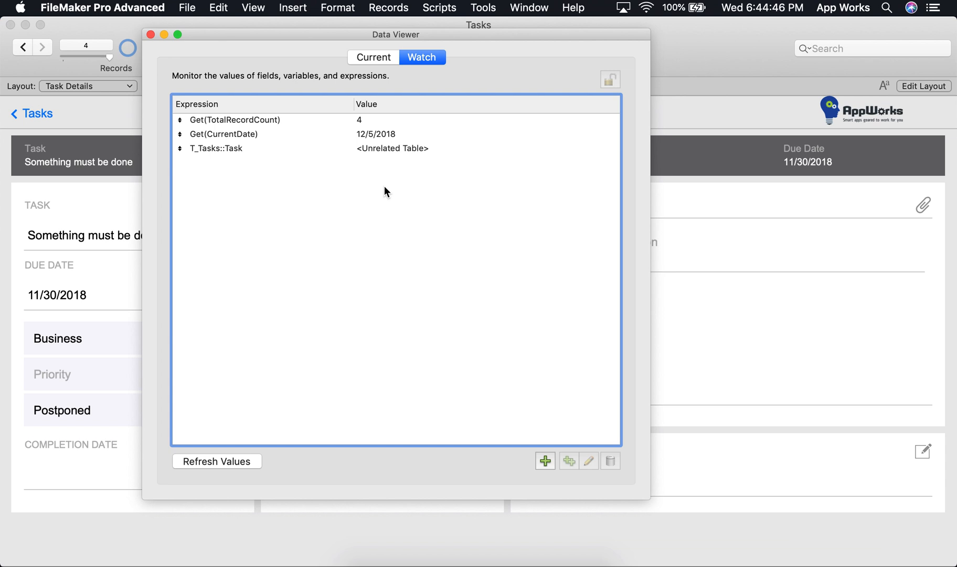
mouse_move(221, 112)
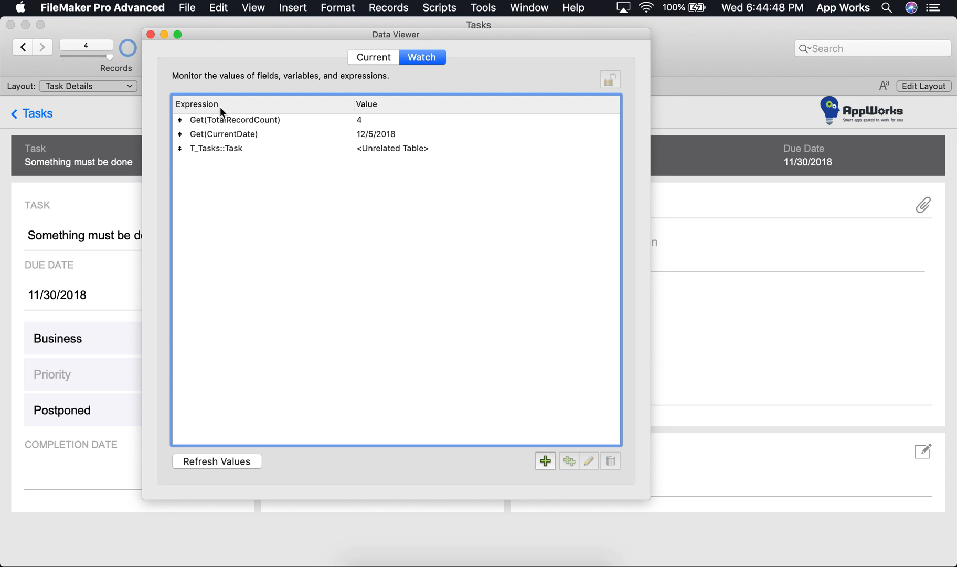
mouse_move(464, 333)
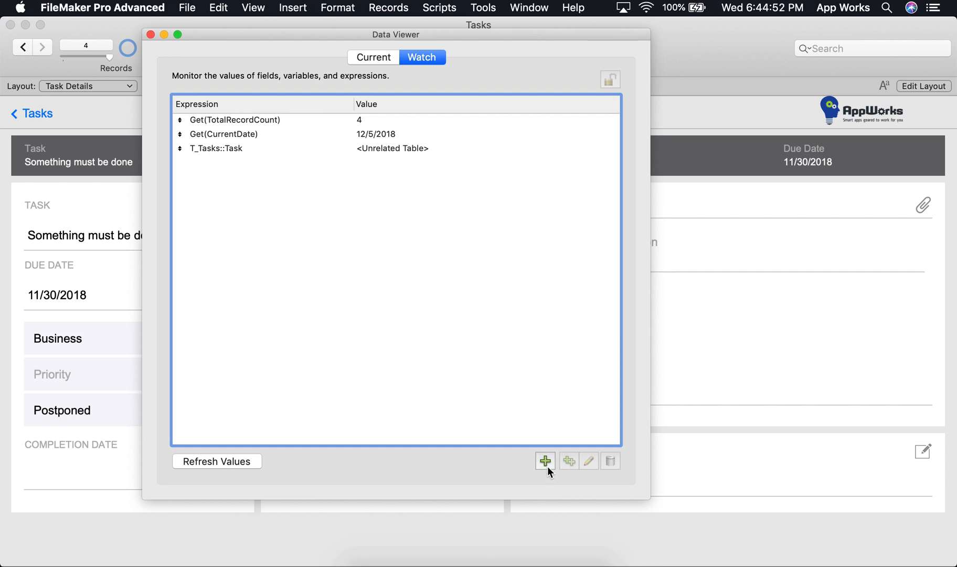
mouse_move(543, 460)
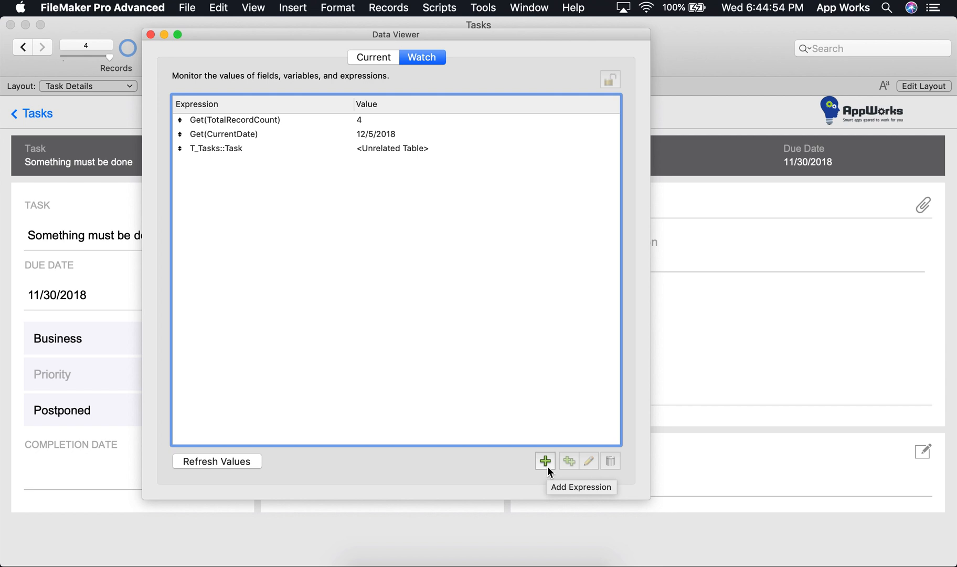
mouse_move(610, 460)
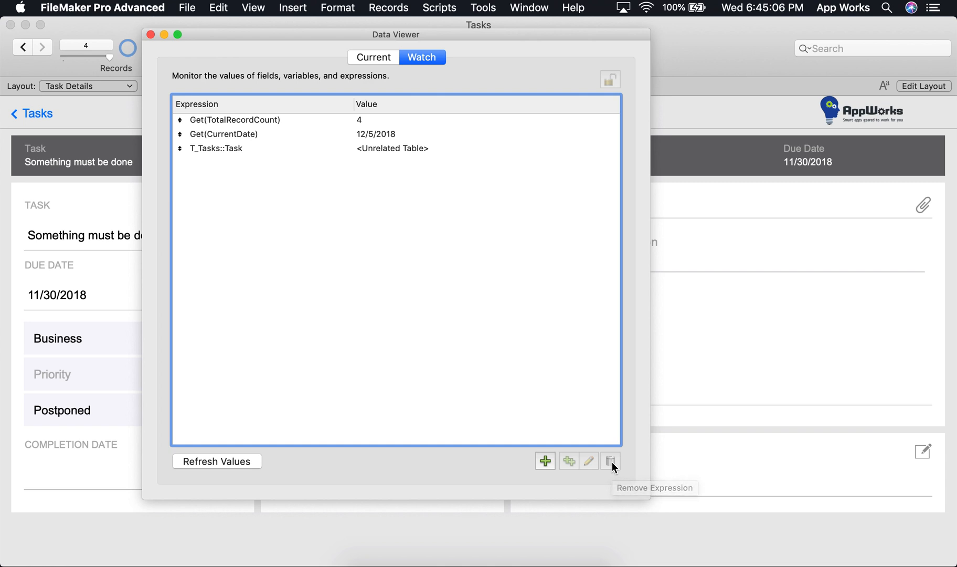
mouse_move(509, 312)
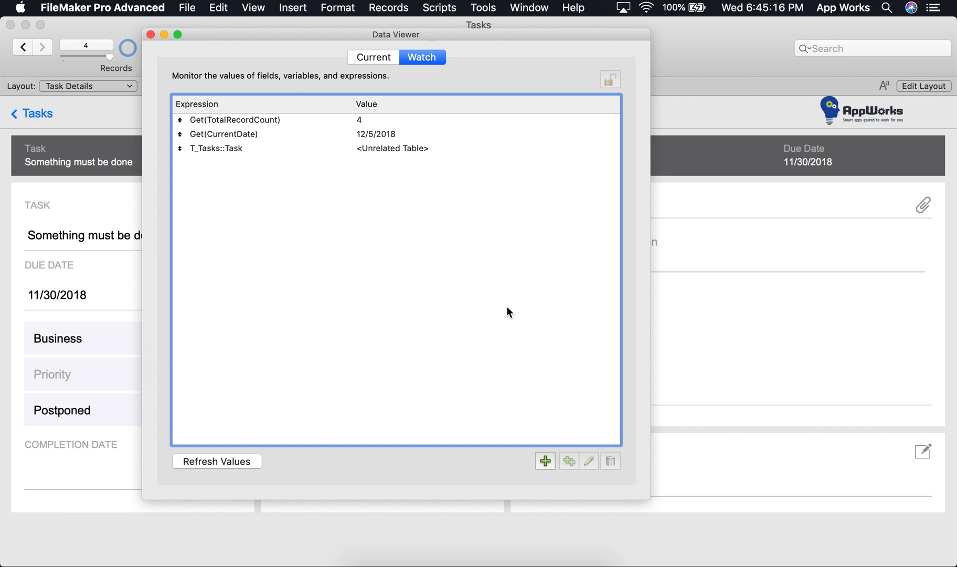
mouse_move(577, 399)
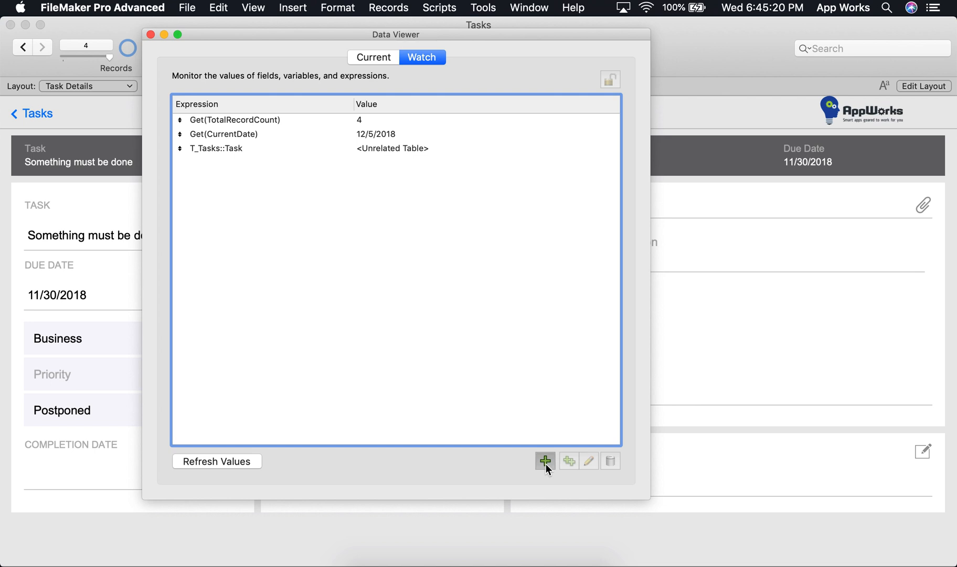
left_click(543, 462)
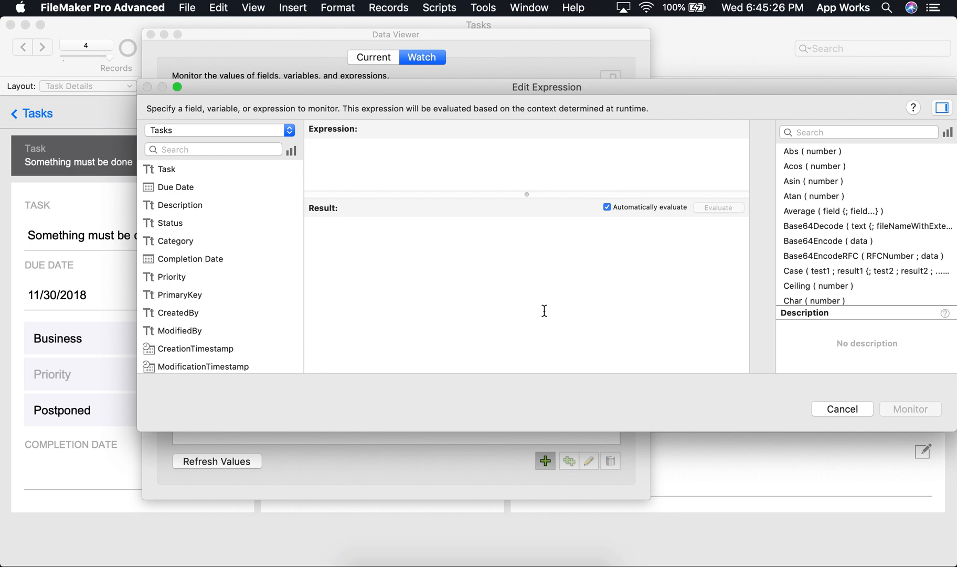
left_click(309, 145)
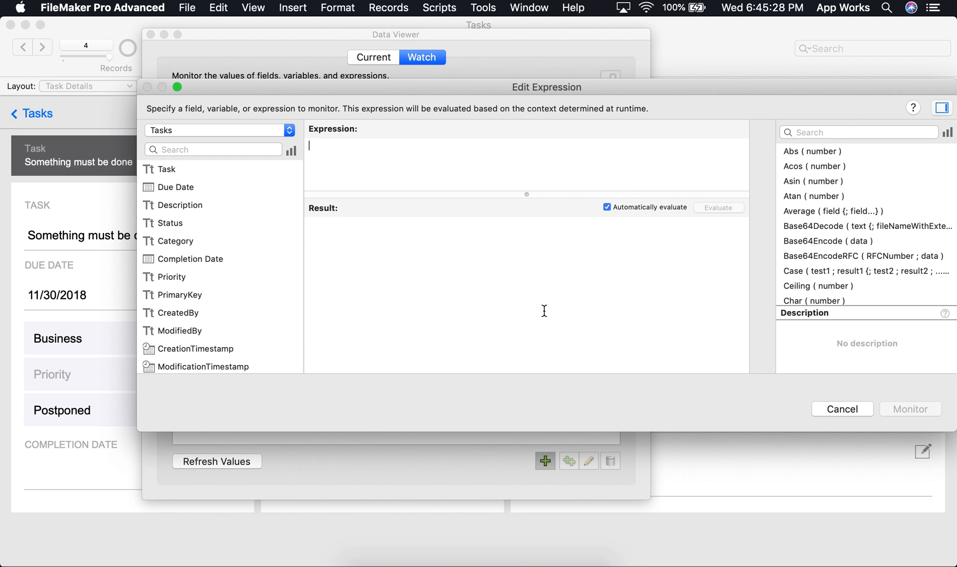
mouse_move(356, 268)
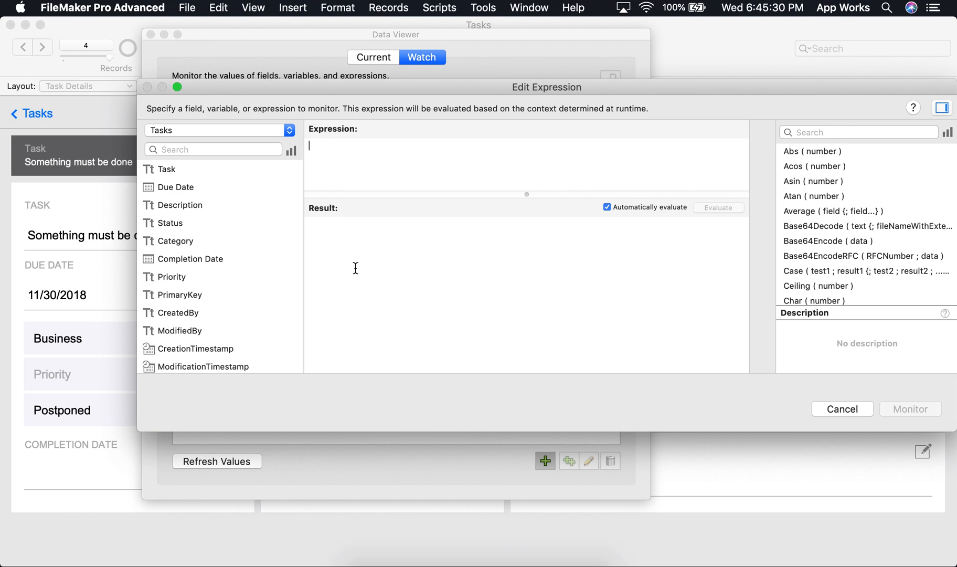
mouse_move(346, 168)
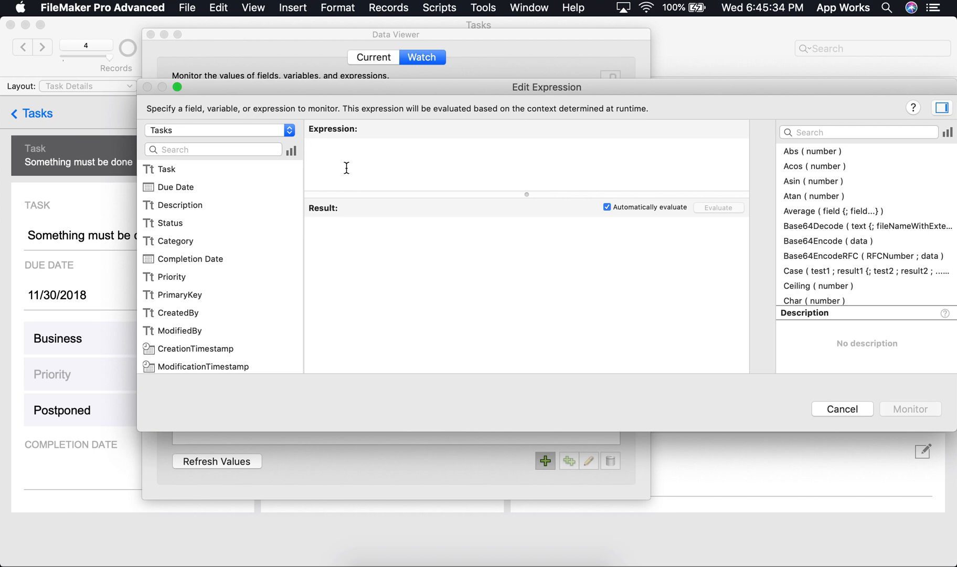
left_click(311, 147)
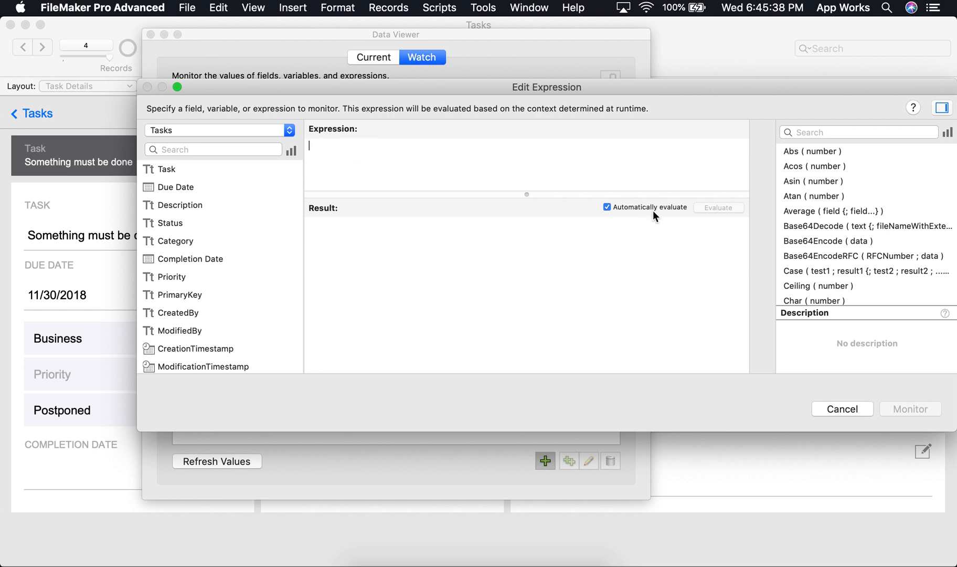
mouse_move(654, 213)
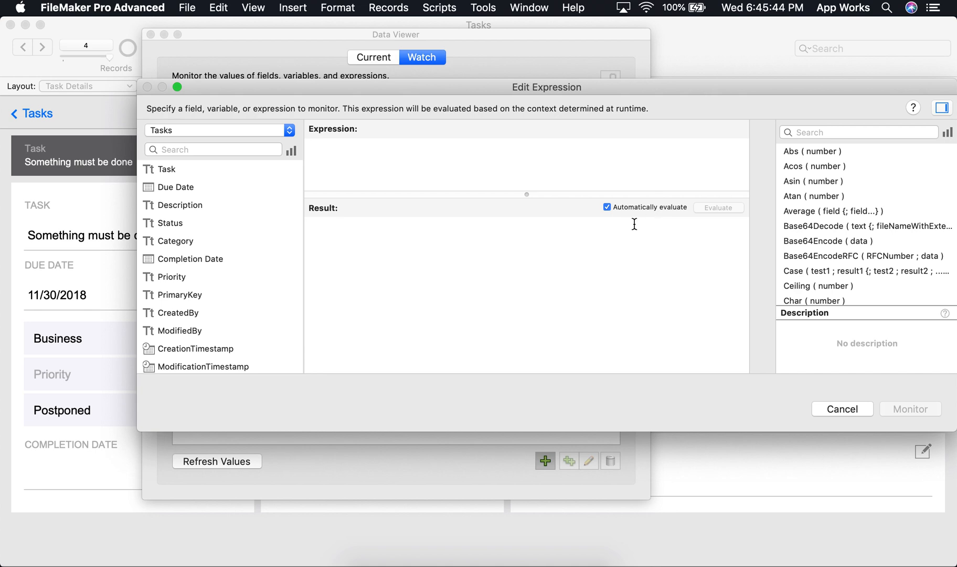
left_click(310, 146)
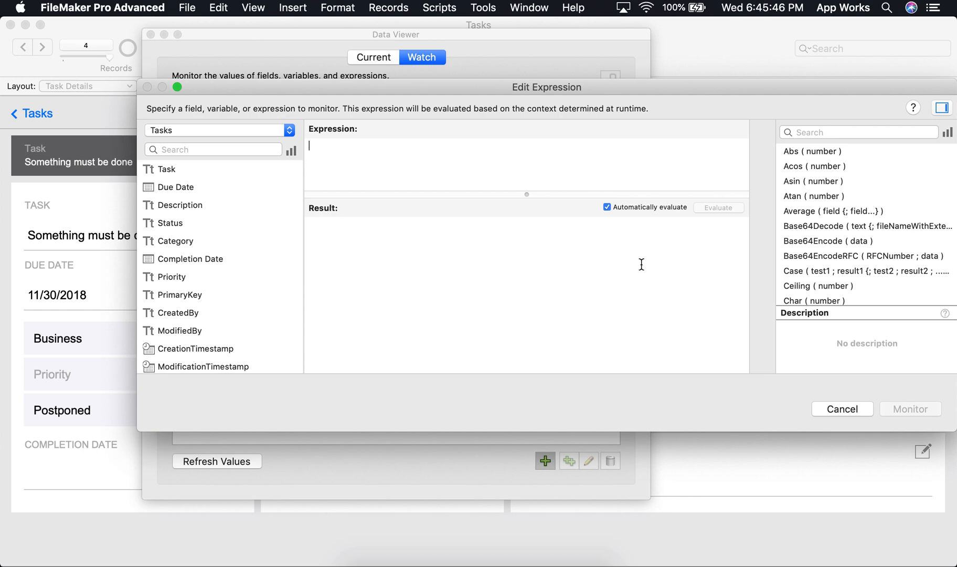
mouse_move(723, 216)
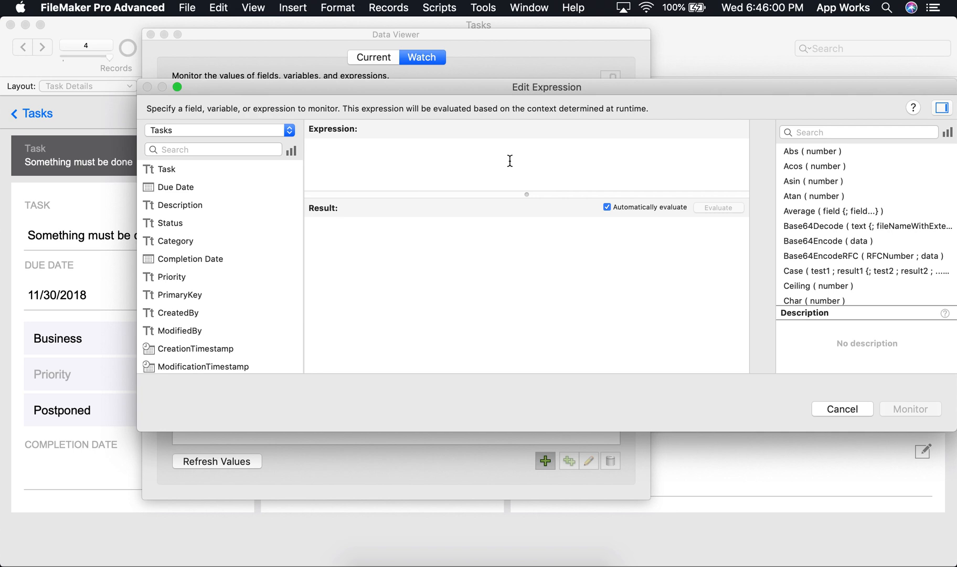
Step: Enter get(CurrentDate) + 14 as the expression, evaluating to 12/19/2018
type("get(CurrentDate) +")
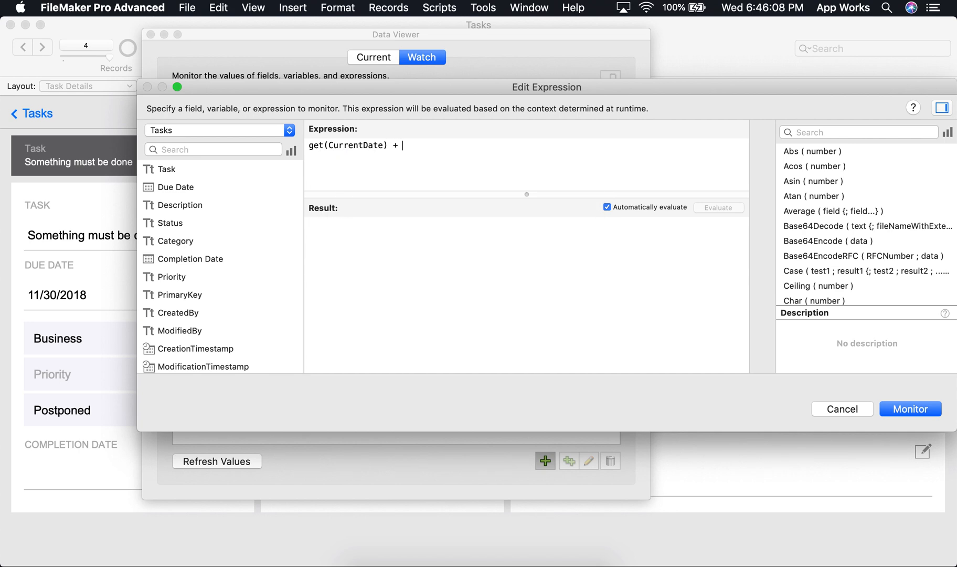
type("14")
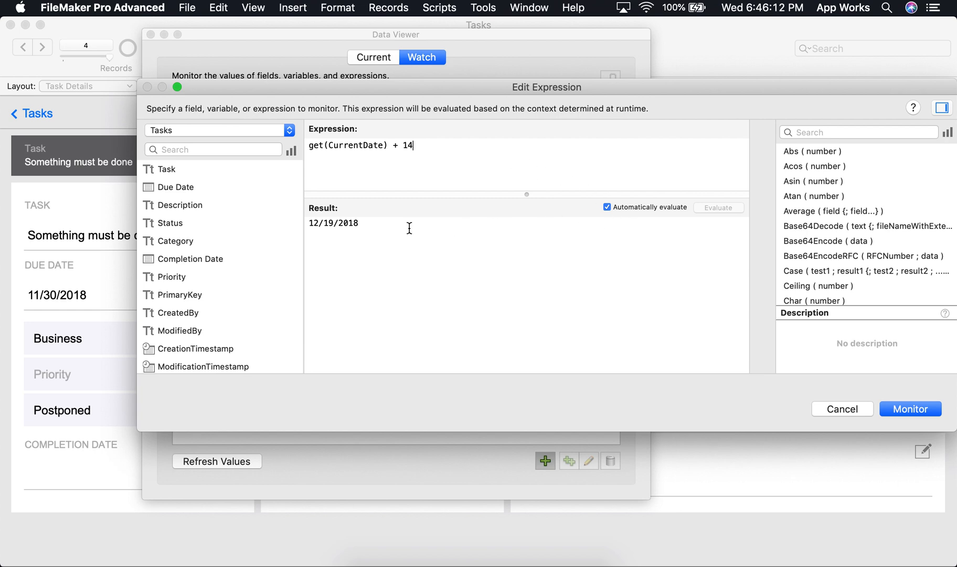
mouse_move(708, 370)
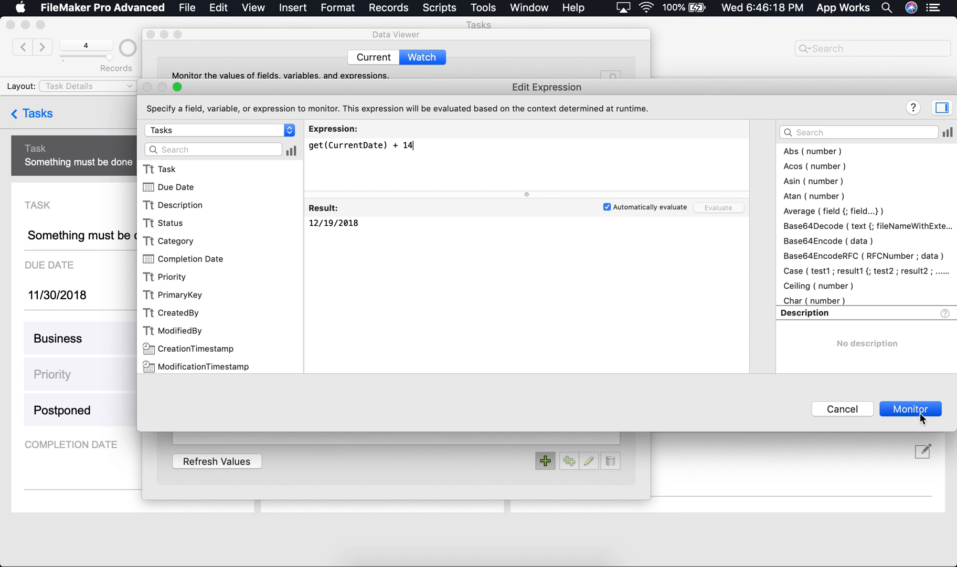
Step: Monitor Get(CurrentDate) + 14 in the Watch list, showing 12/19/2018
left_click(910, 409)
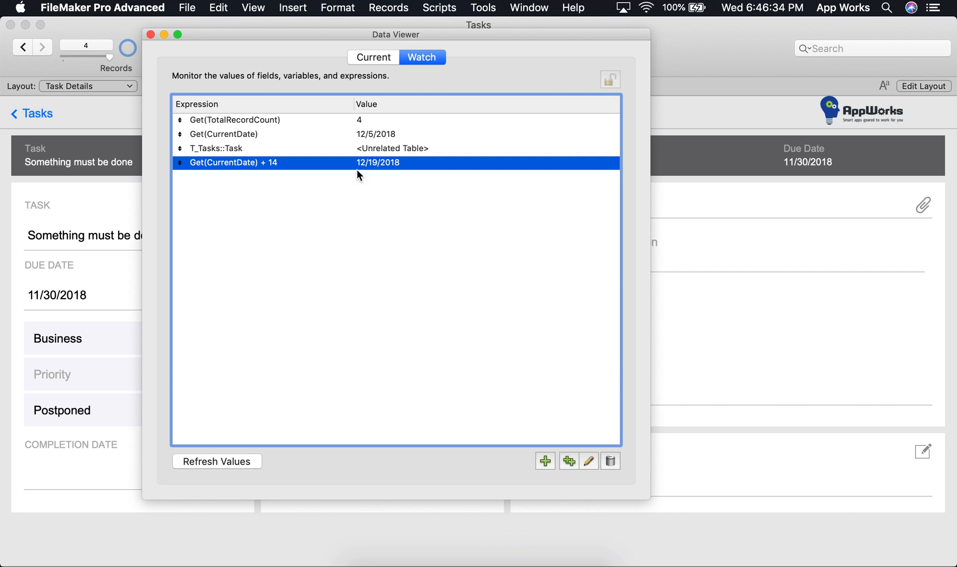
mouse_move(317, 329)
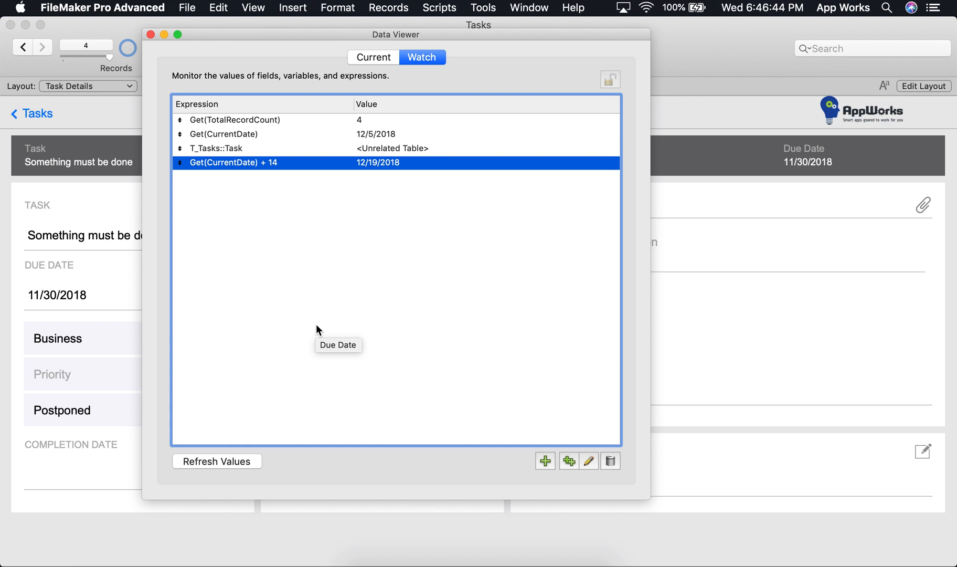
mouse_move(272, 308)
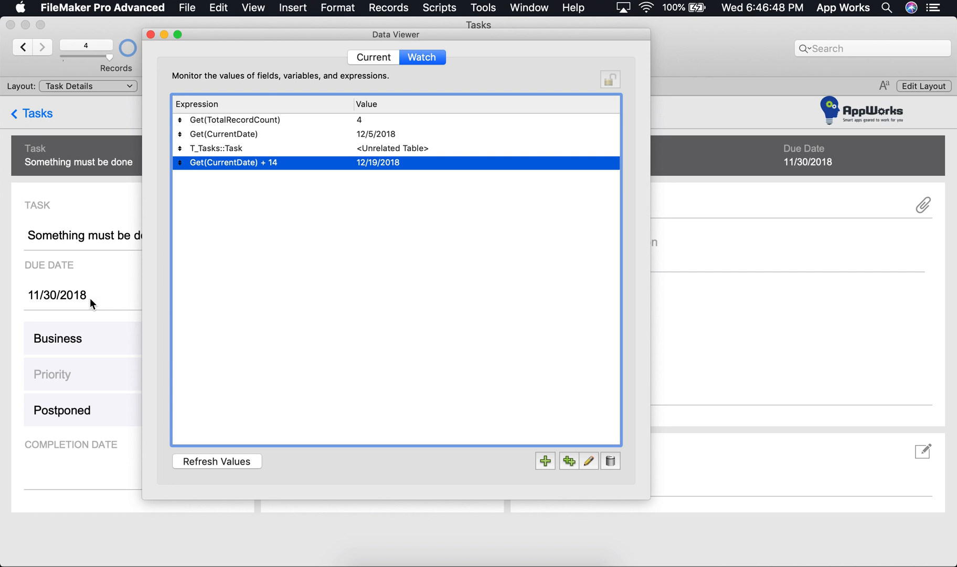
mouse_move(219, 291)
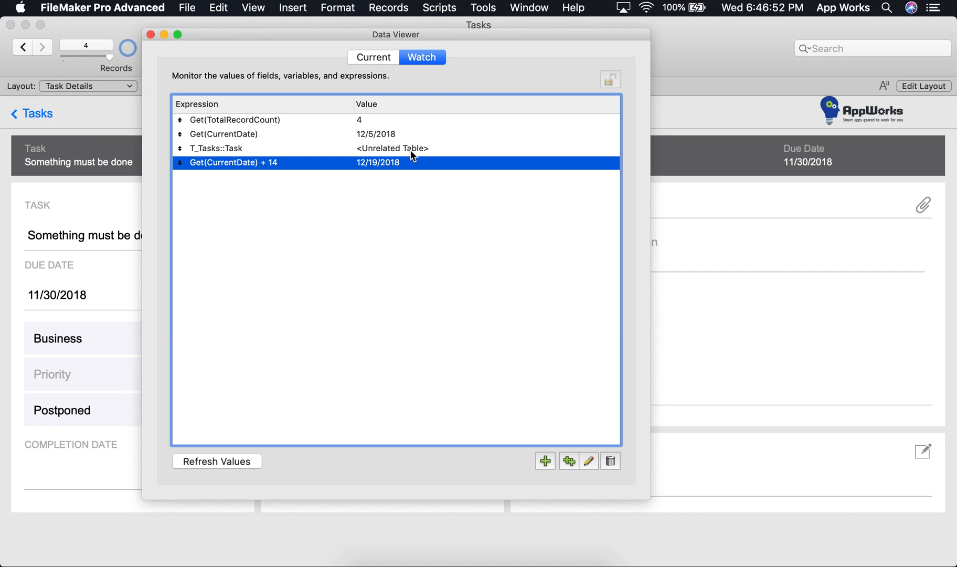
mouse_move(427, 340)
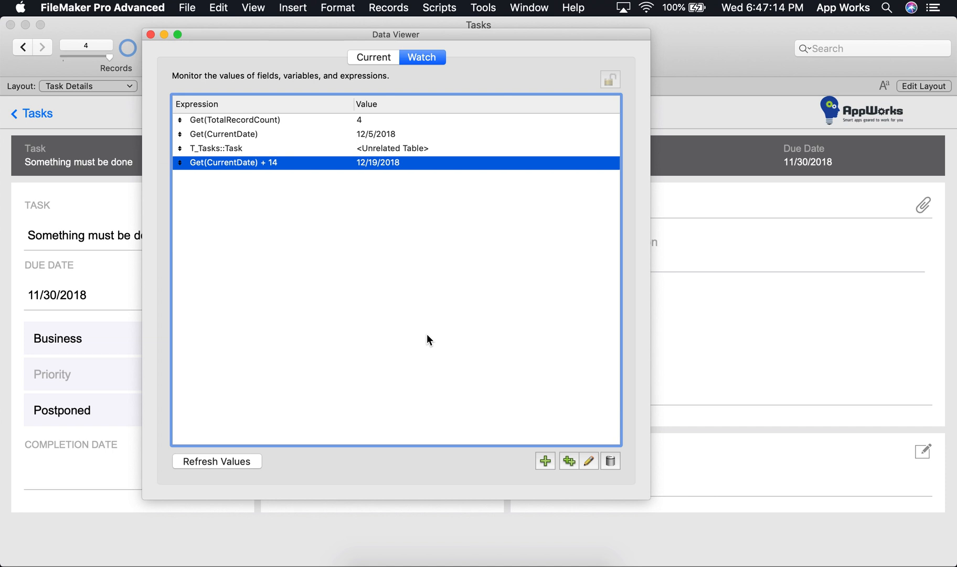
mouse_move(135, 264)
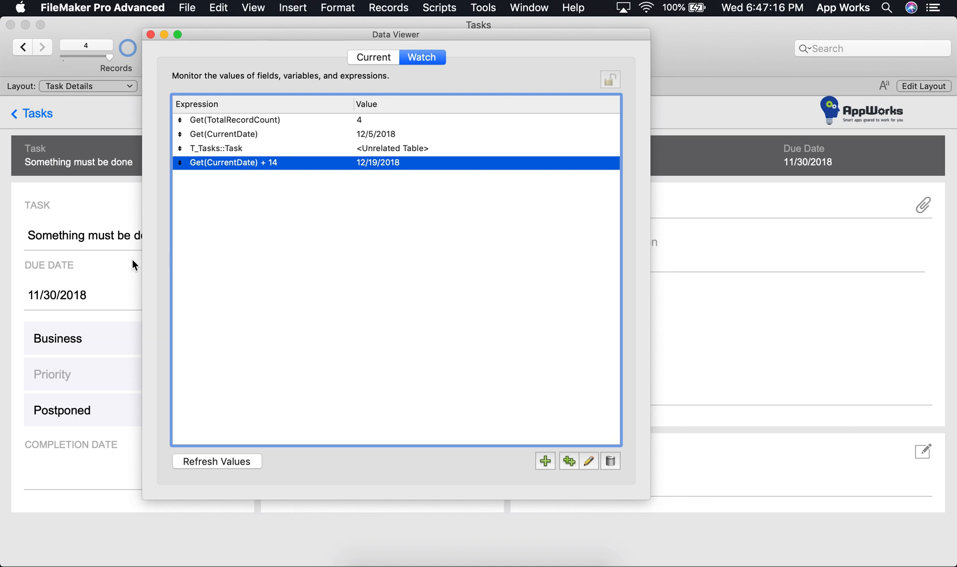
mouse_move(85, 301)
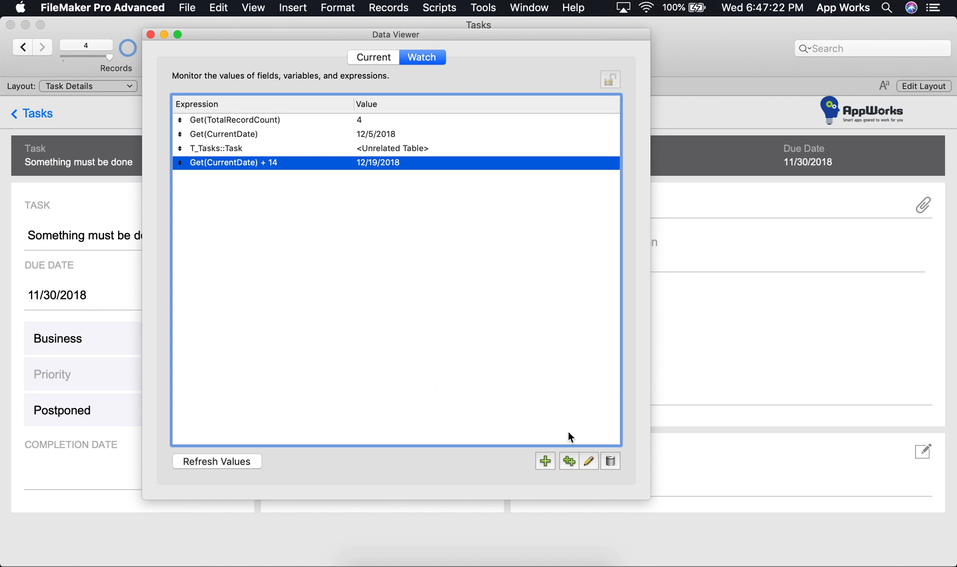
Step: Compose a new expression Tasks::Due Date < get(CurrentDate), evaluating to 1
left_click(588, 461)
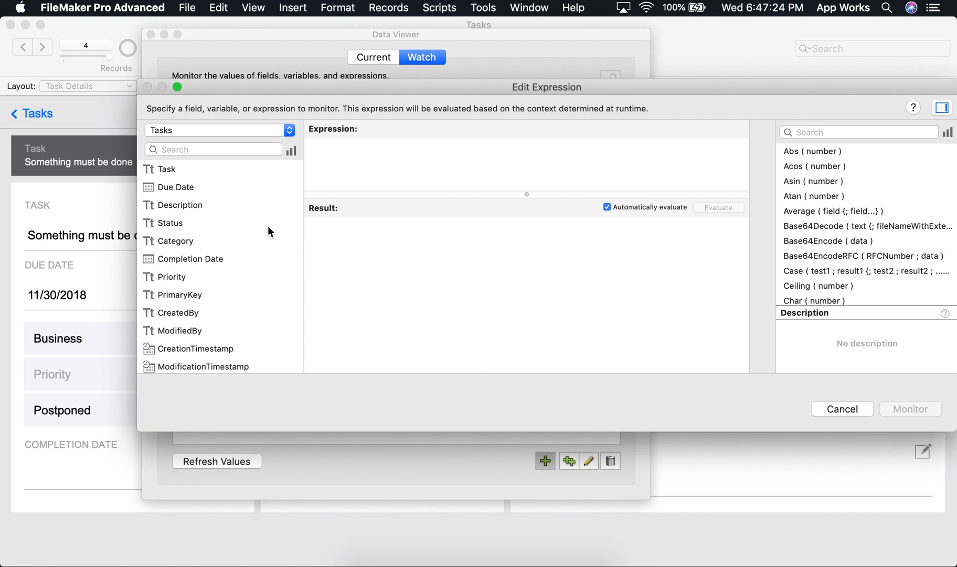
double_click(175, 187)
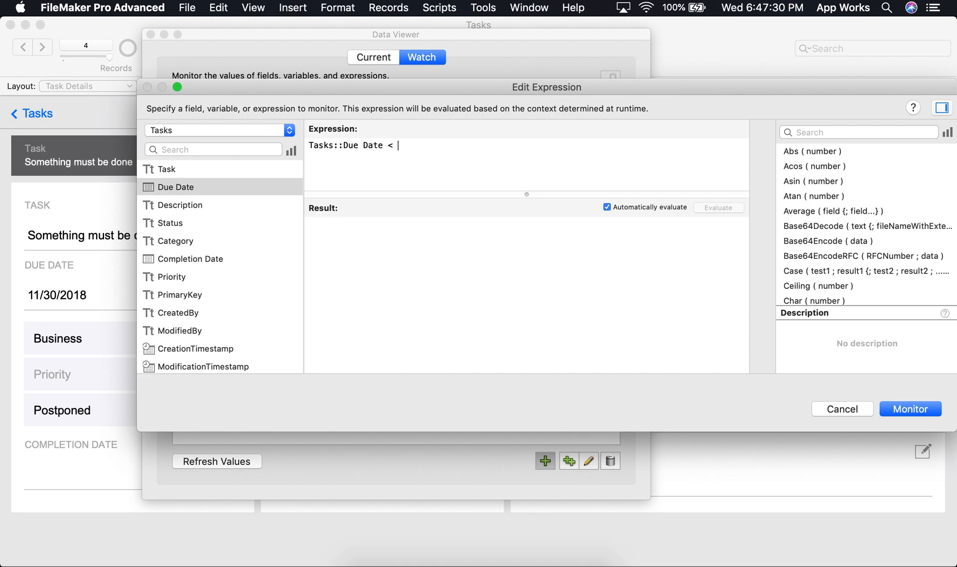
type("get(currentDate")
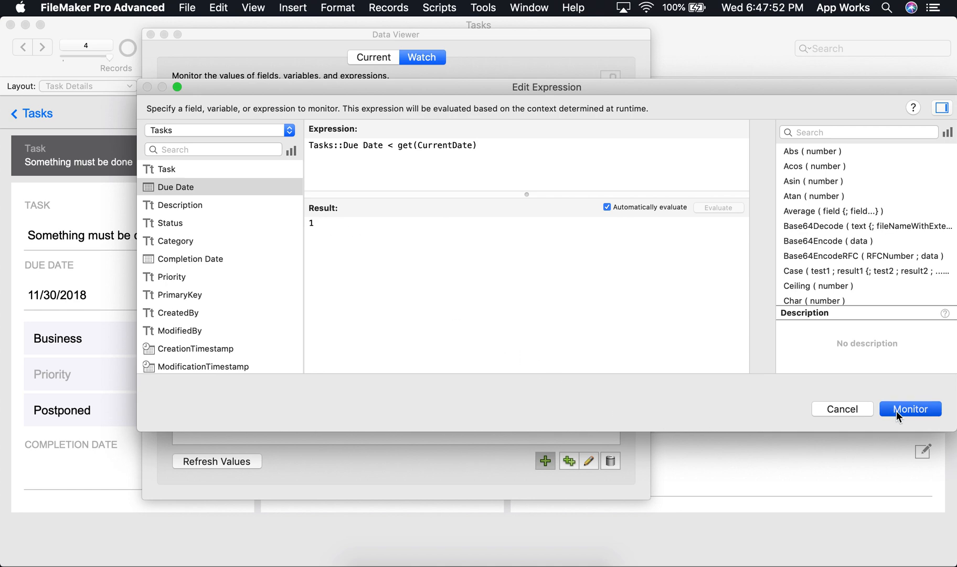
Step: Monitor the Tasks::Due Date < Get(CurrentDate) comparison, showing 1
left_click(910, 409)
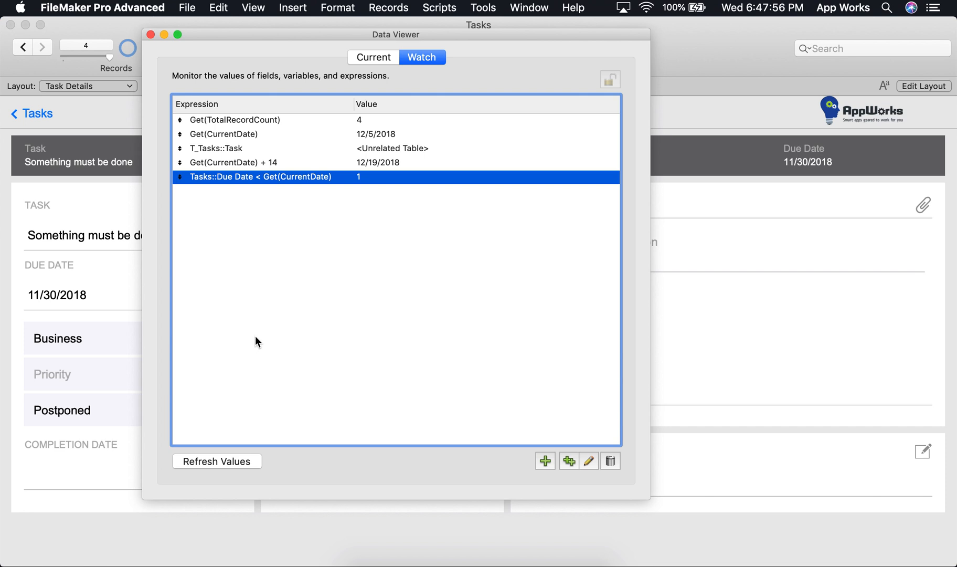
mouse_move(59, 310)
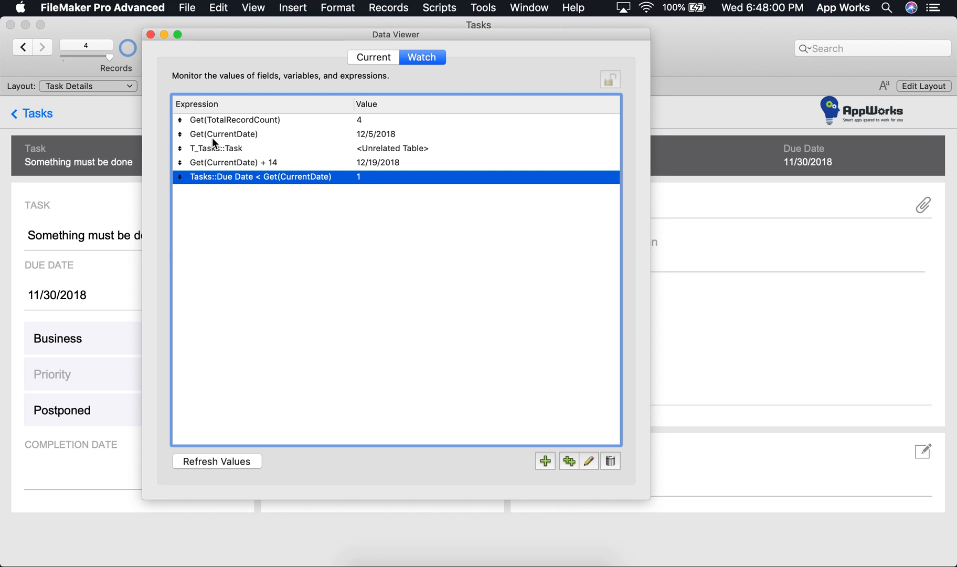
mouse_move(378, 143)
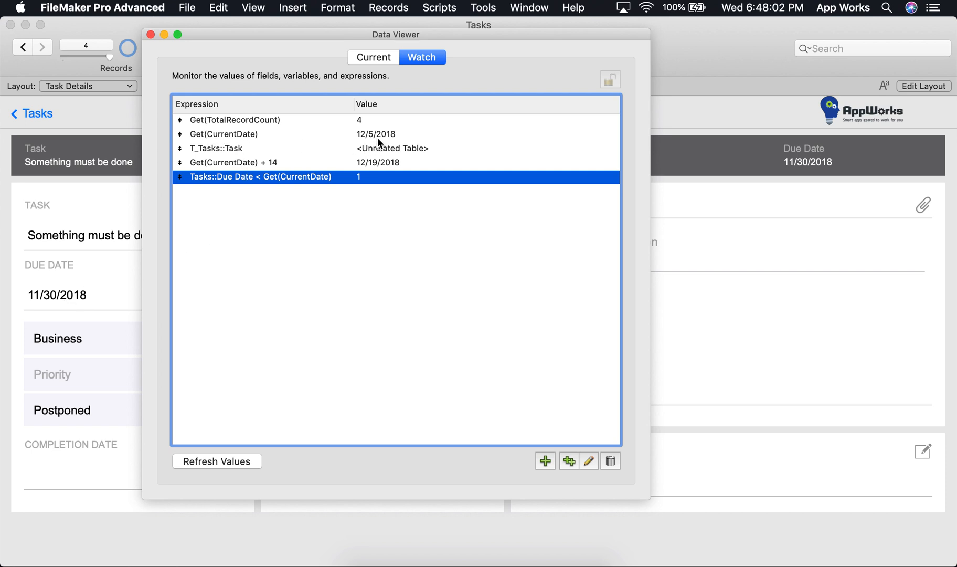
mouse_move(377, 141)
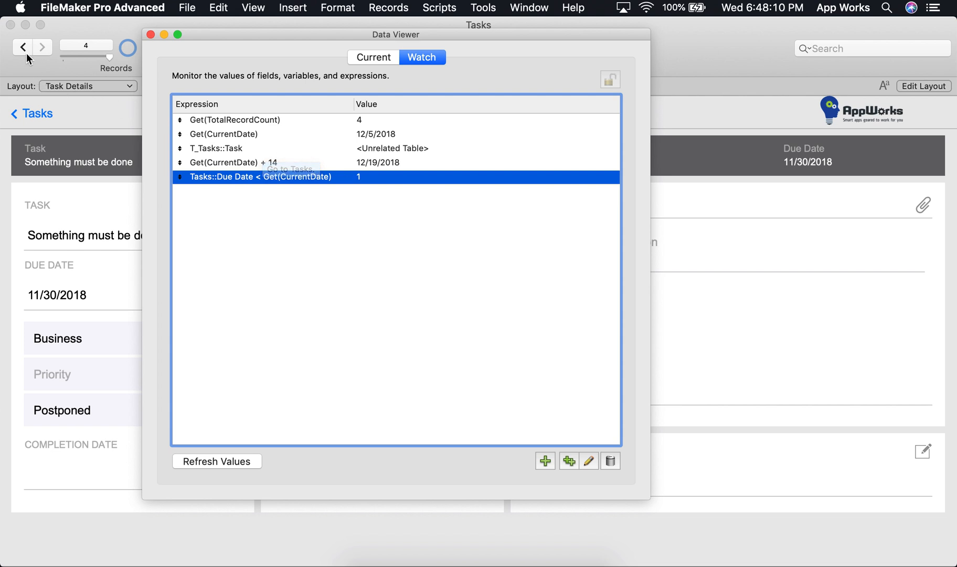
Step: Go back to record 1, due 11/26/2018, with the overdue watch at 1
left_click(22, 48)
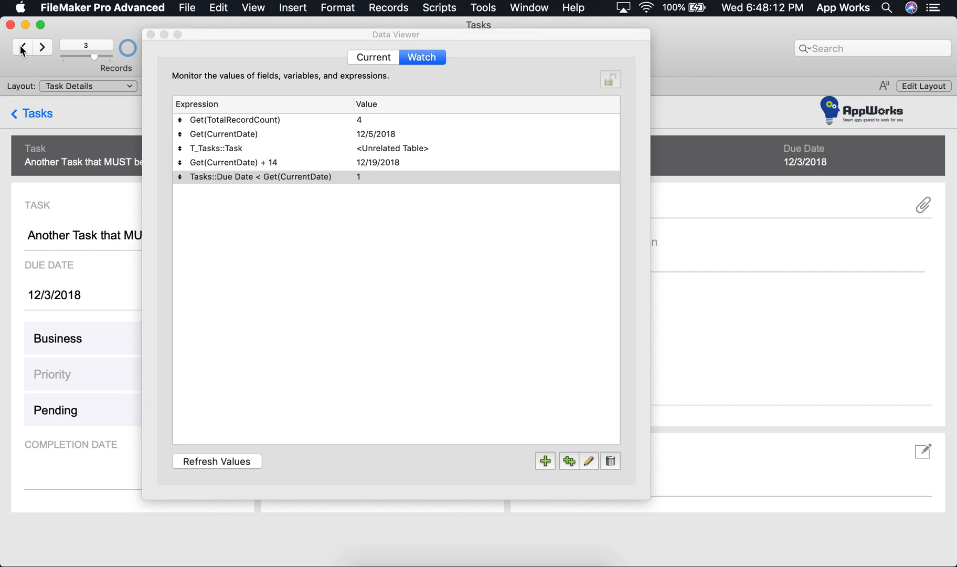
left_click(21, 48)
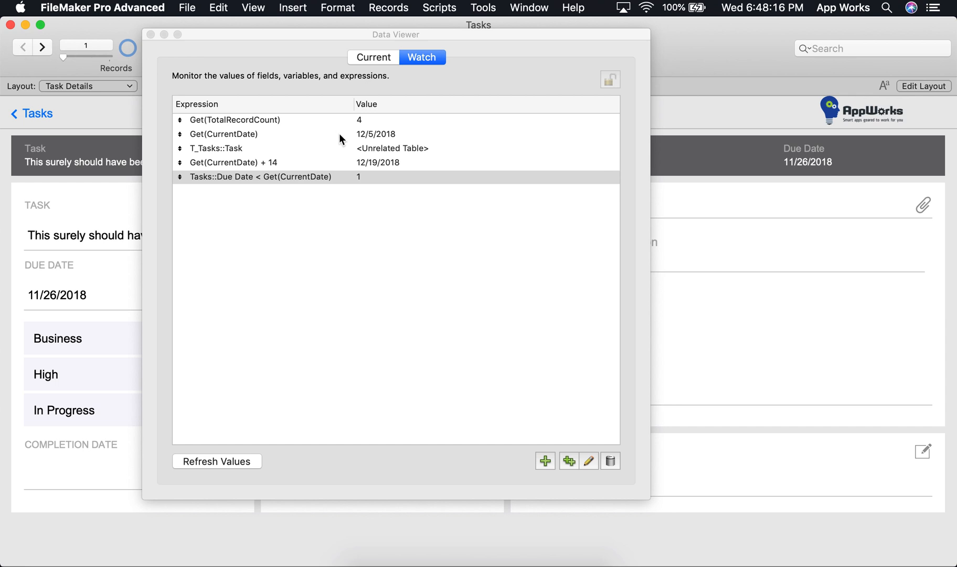
mouse_move(342, 139)
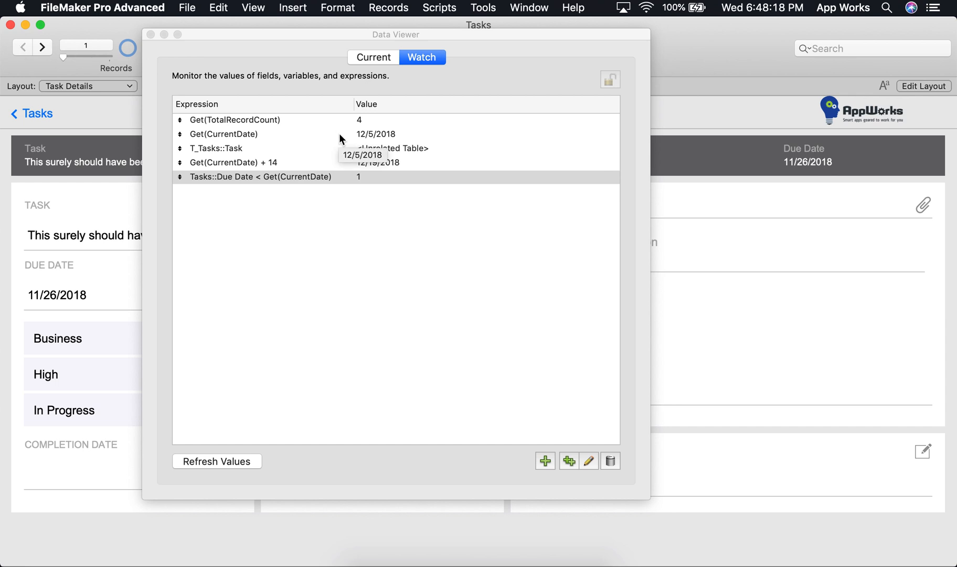
mouse_move(340, 102)
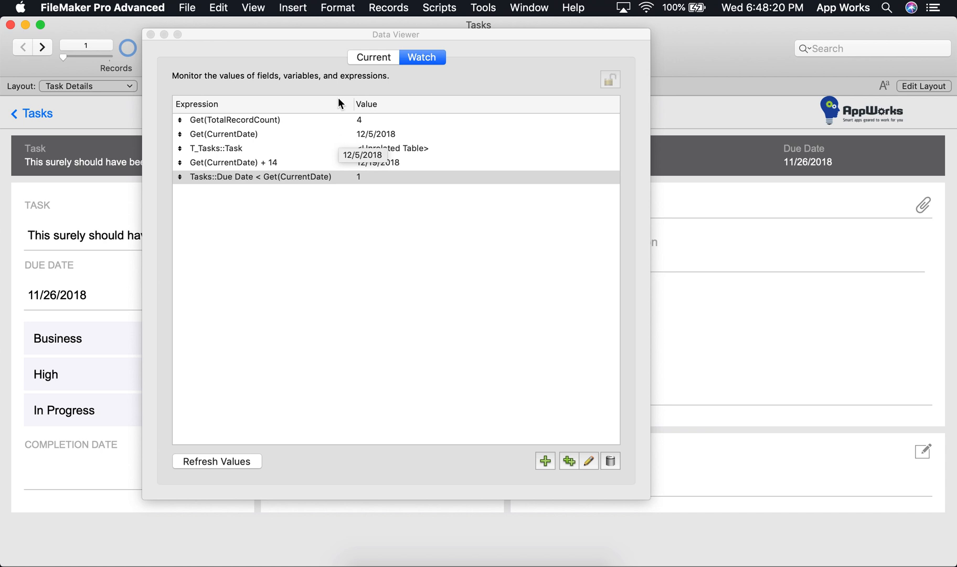
mouse_move(314, 180)
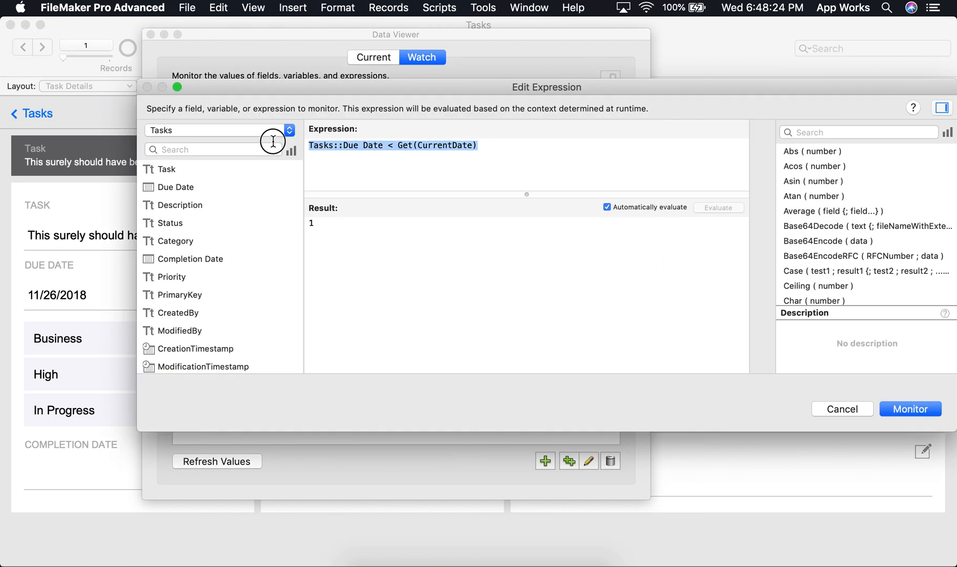
mouse_move(475, 173)
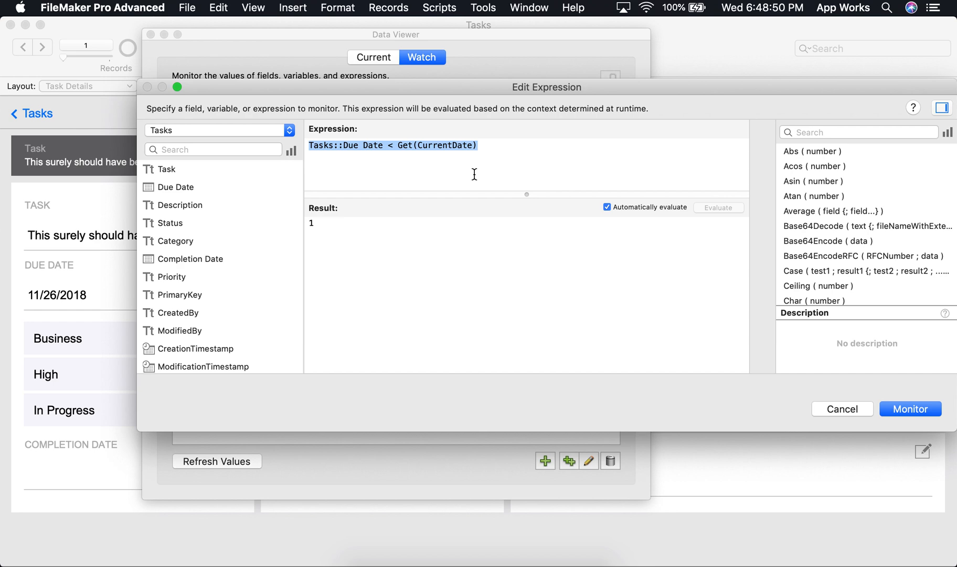
left_click(910, 409)
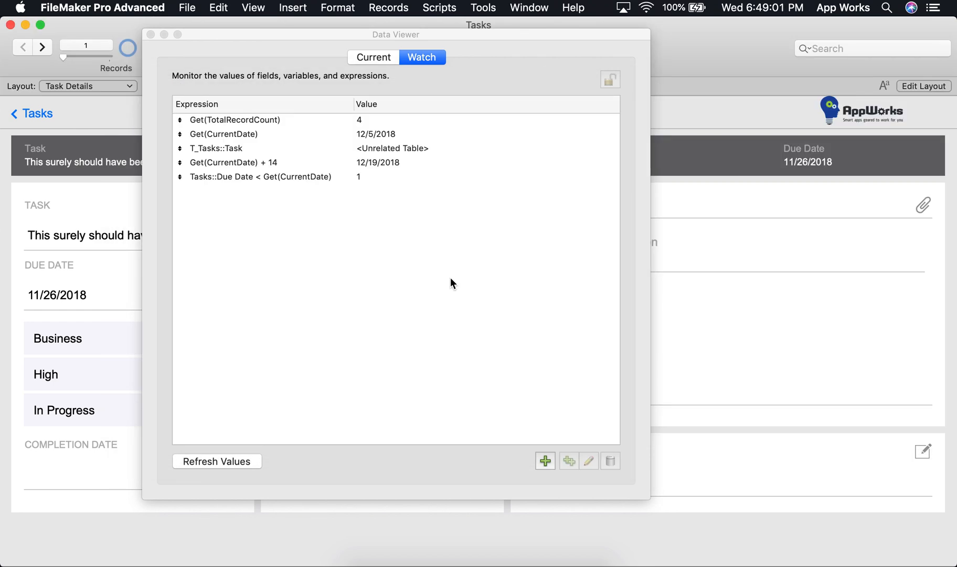